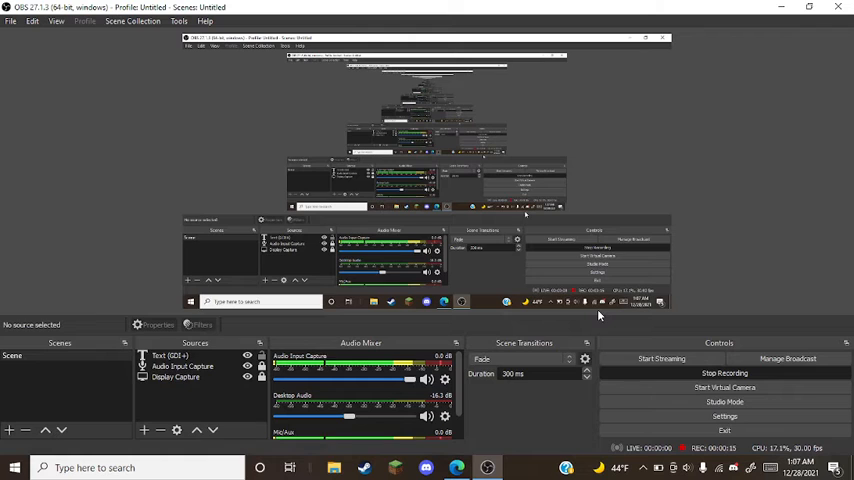
mouse_move(2, 290)
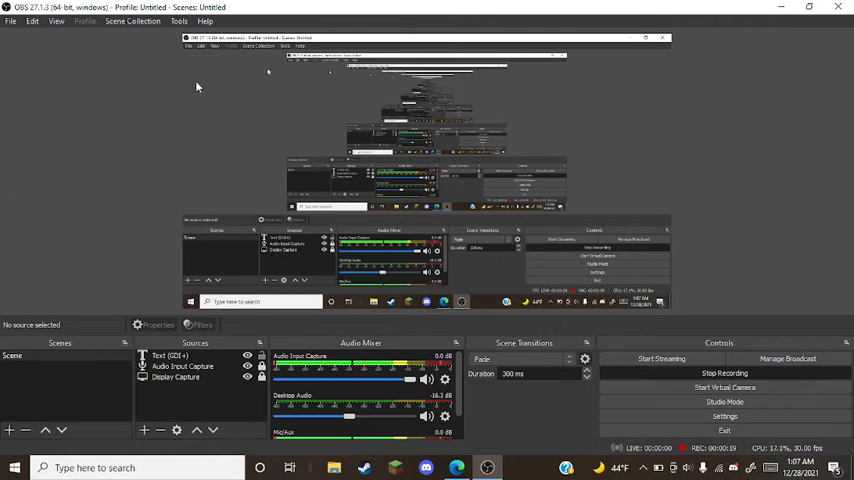
mouse_move(120, 56)
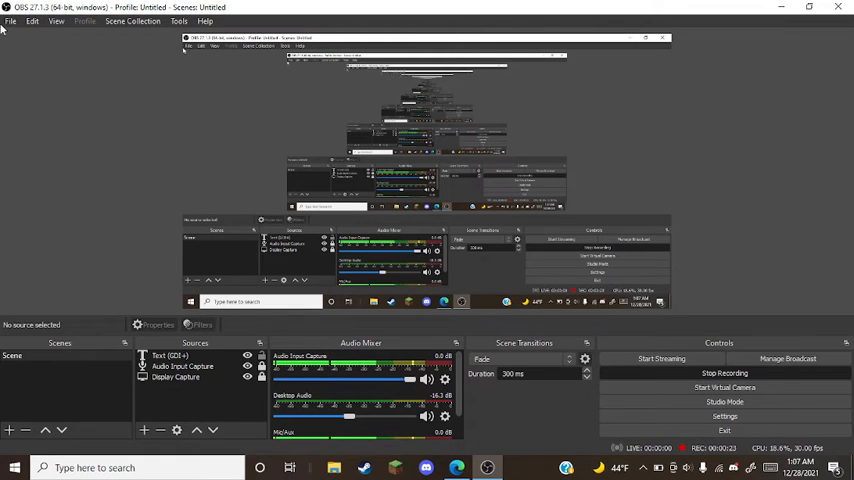
mouse_move(754, 236)
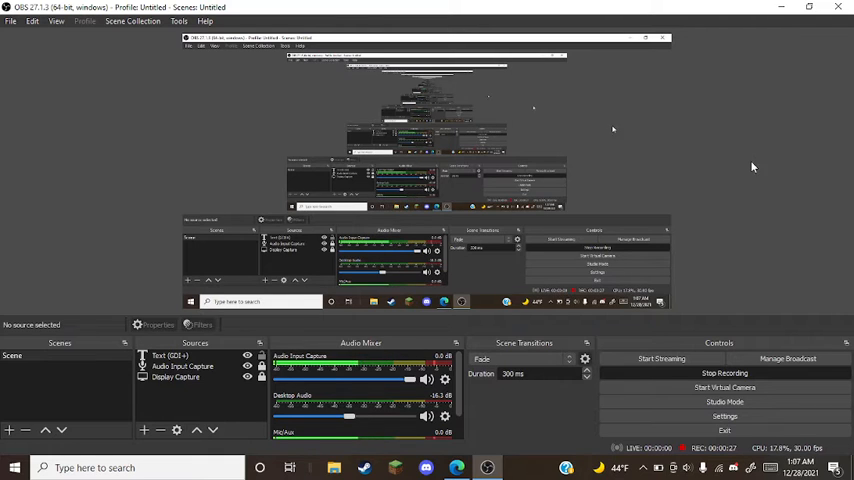
mouse_move(736, 144)
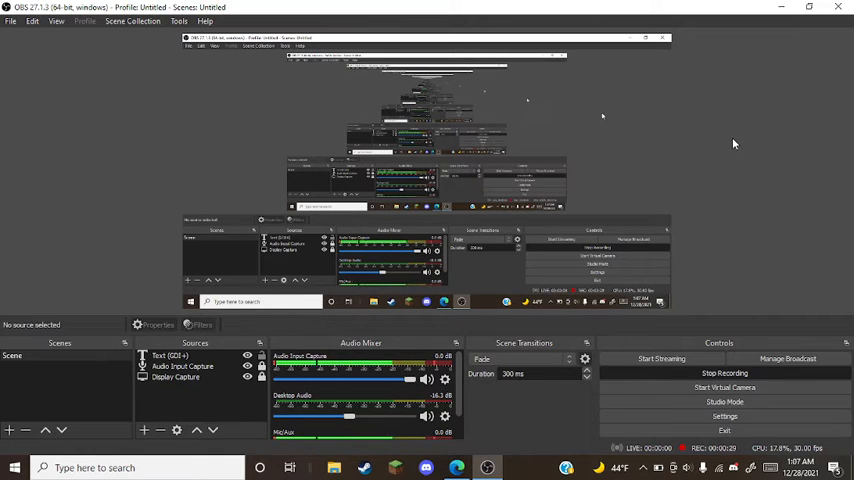